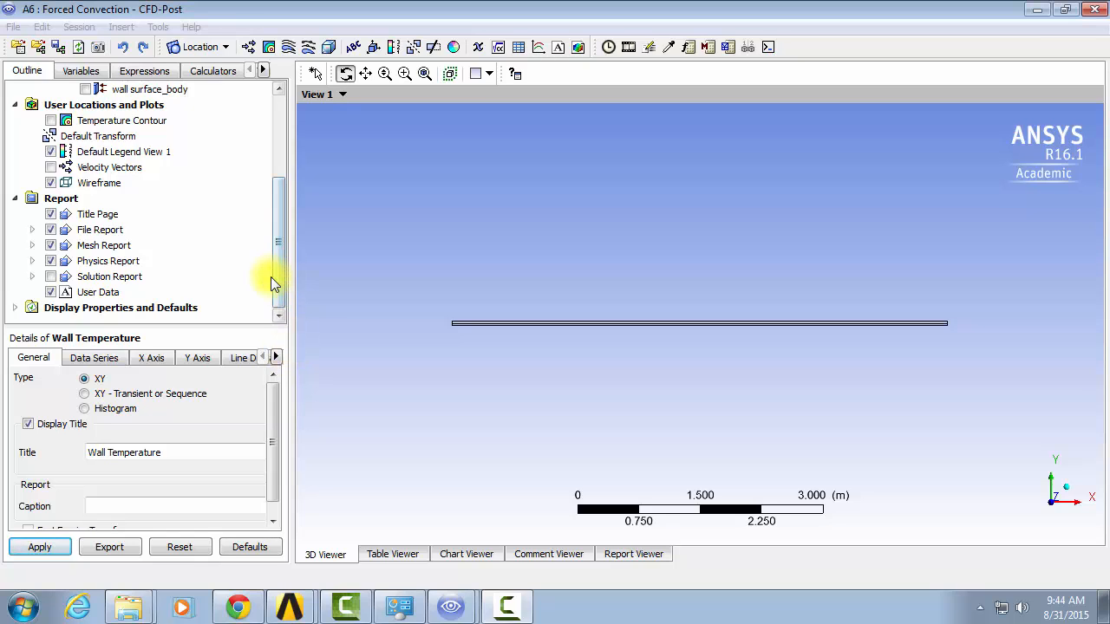
# Step: Insert a new Line location and name it 'My Wall'
pyautogui.click(109, 276)
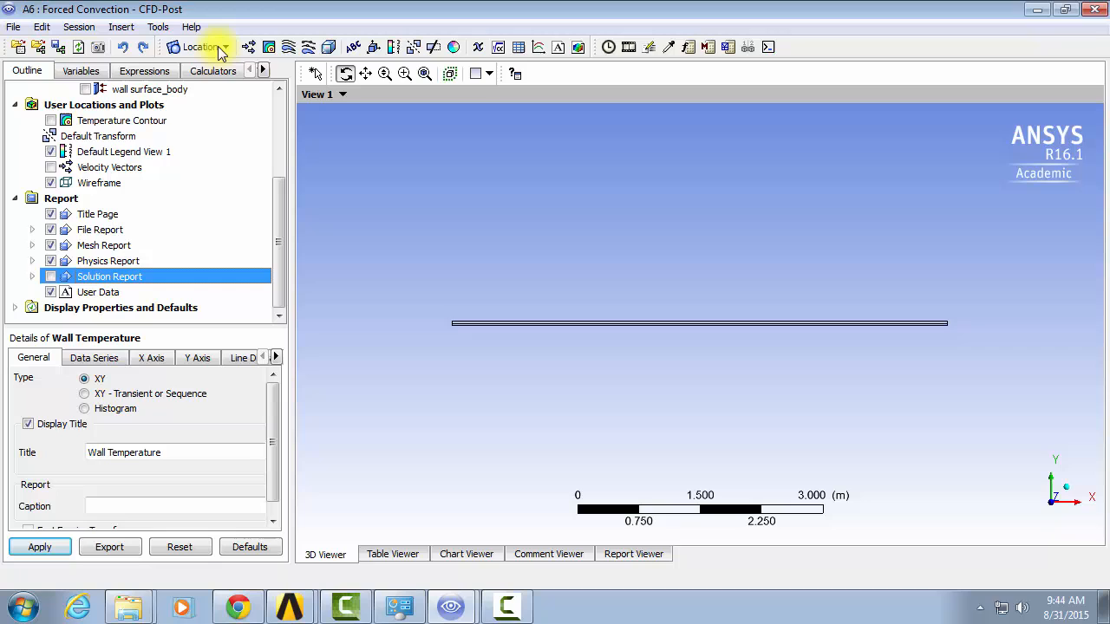
pyautogui.click(200, 47)
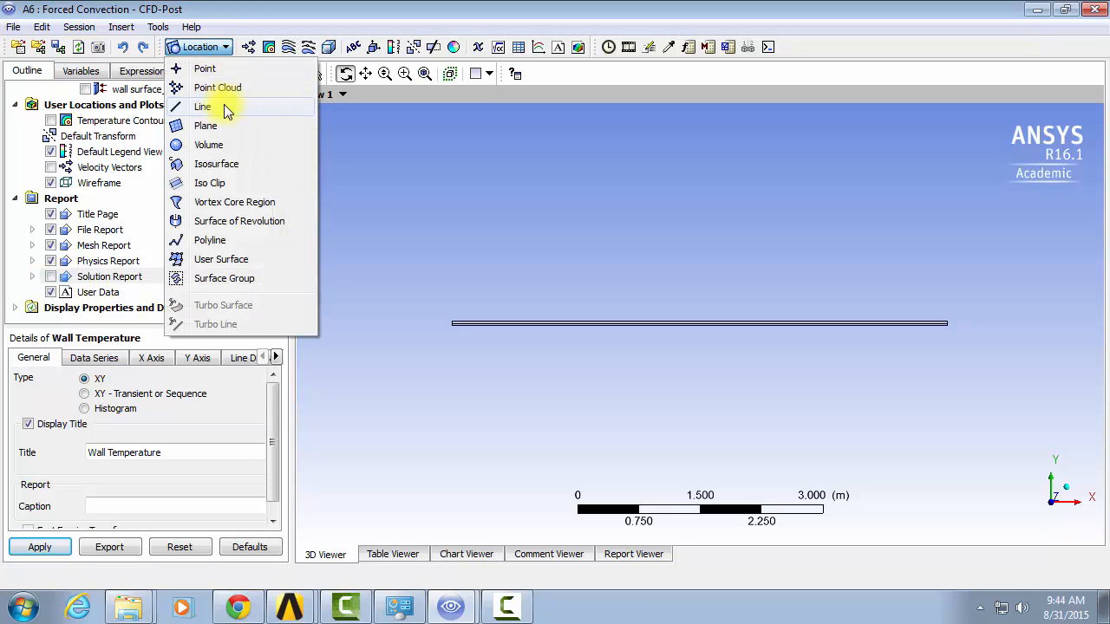
pyautogui.click(201, 105)
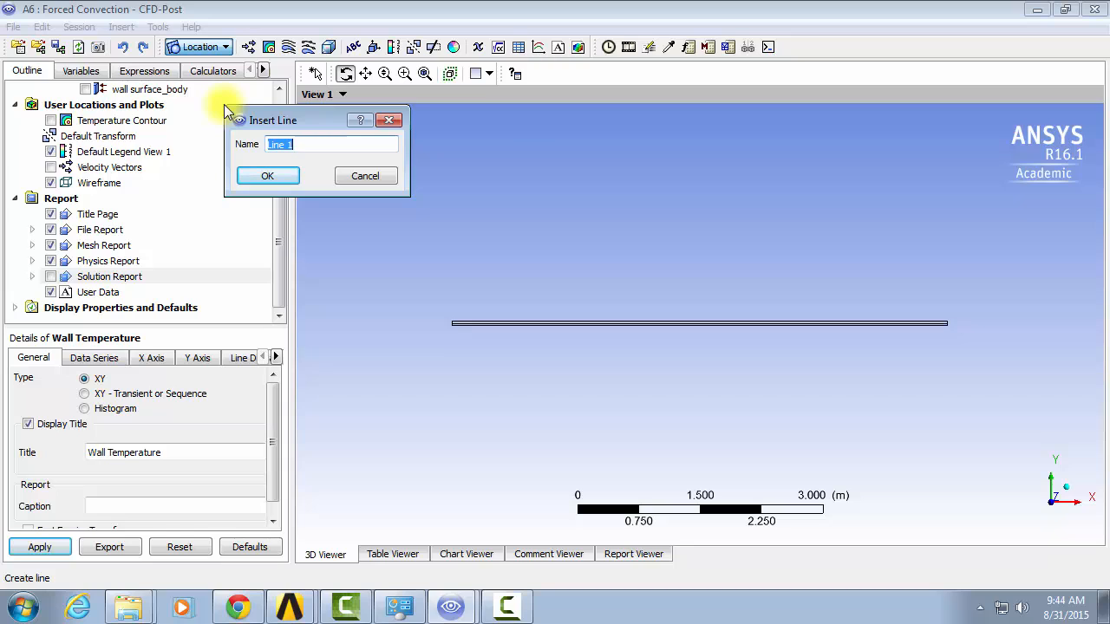
pyautogui.write('My Wall')
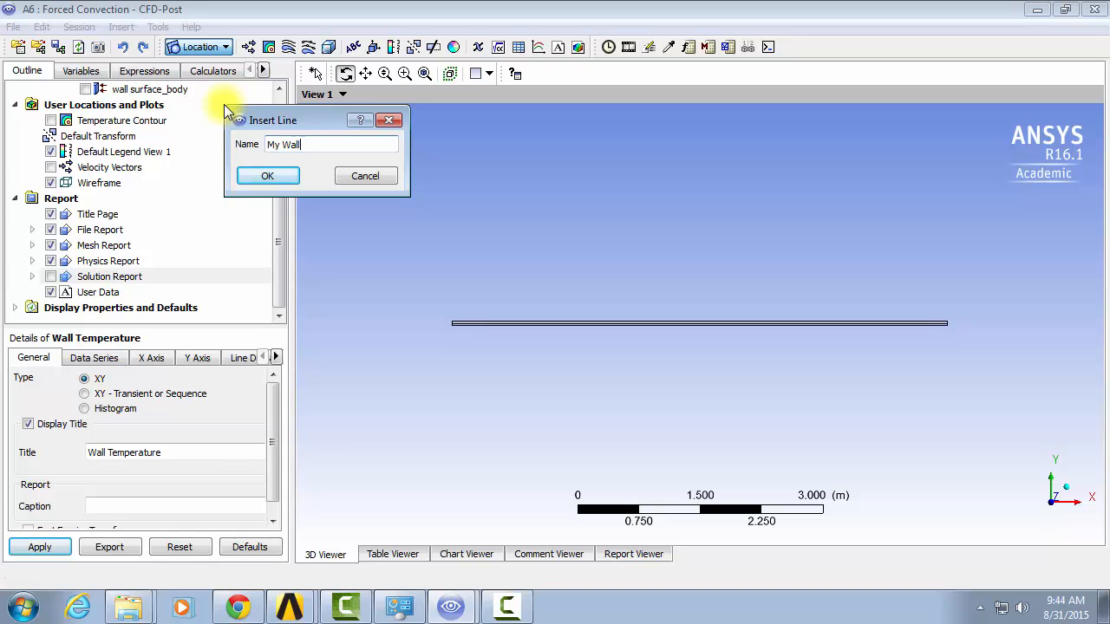
pyautogui.click(267, 175)
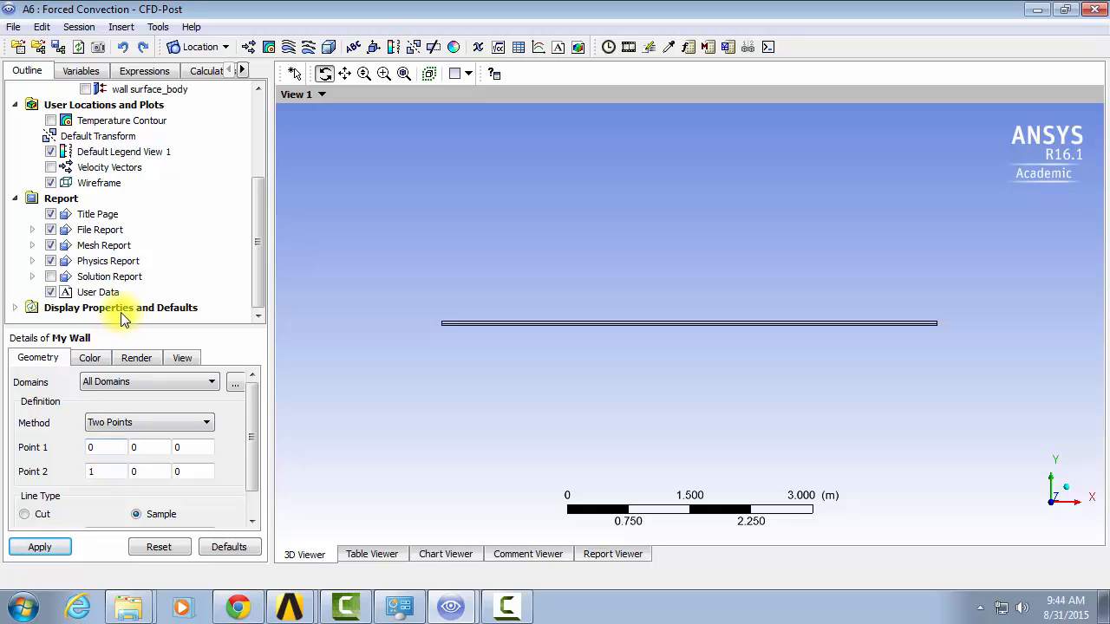
# Step: Set Point 1 to (0, 0.0294, 0) and Point 2 to (6.045, 0.0294, 0), then apply
pyautogui.click(104, 447)
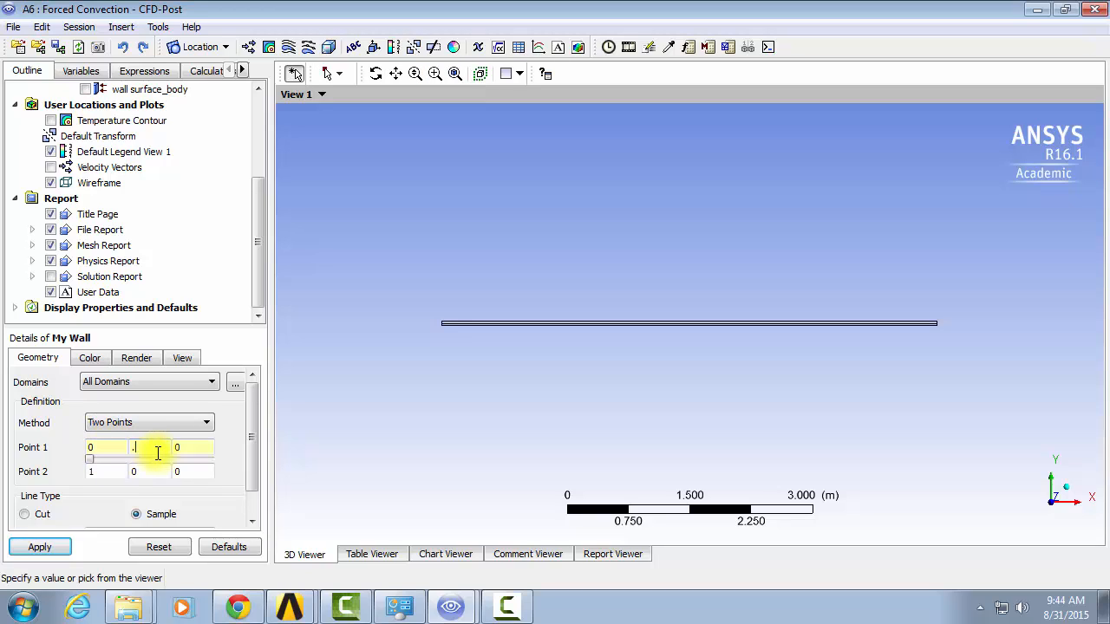
pyautogui.write('0294')
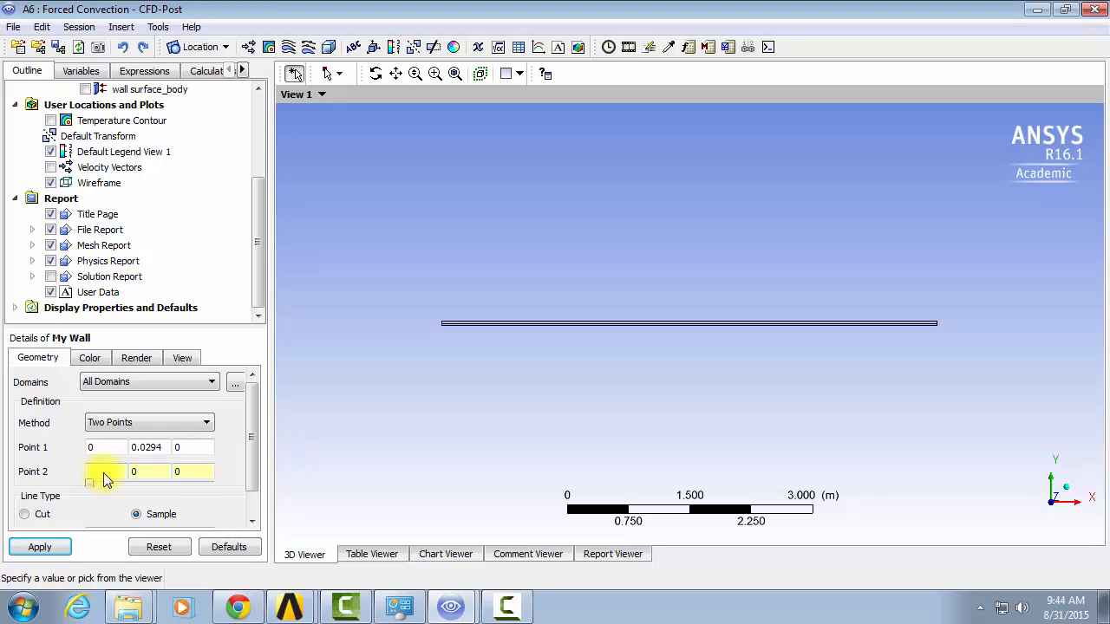
pyautogui.write('6.045')
pyautogui.write('.0294')
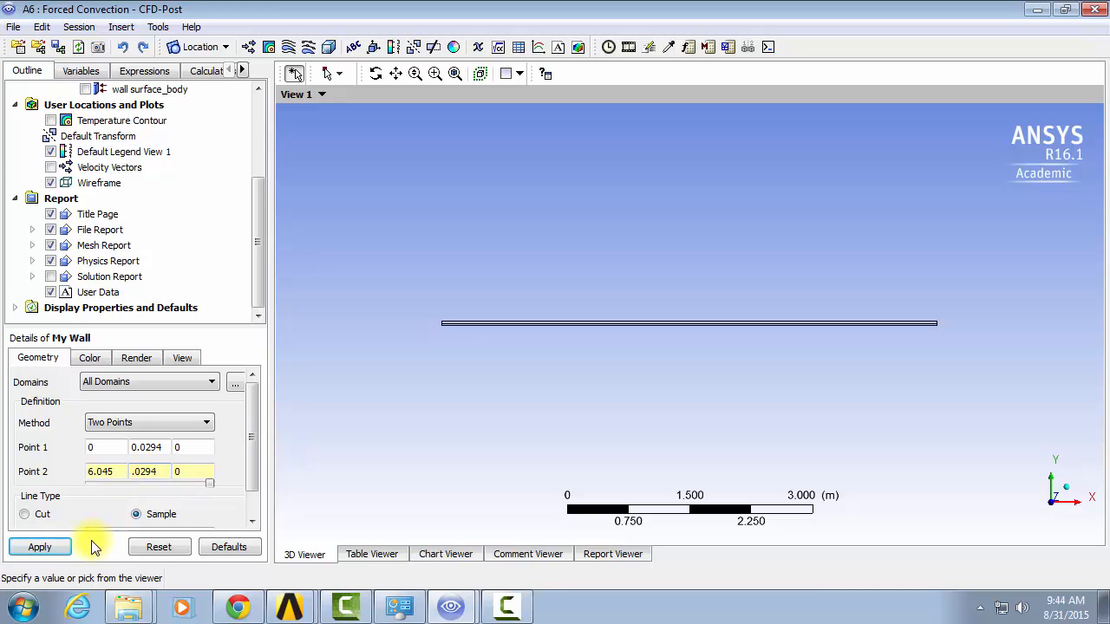
pyautogui.click(40, 546)
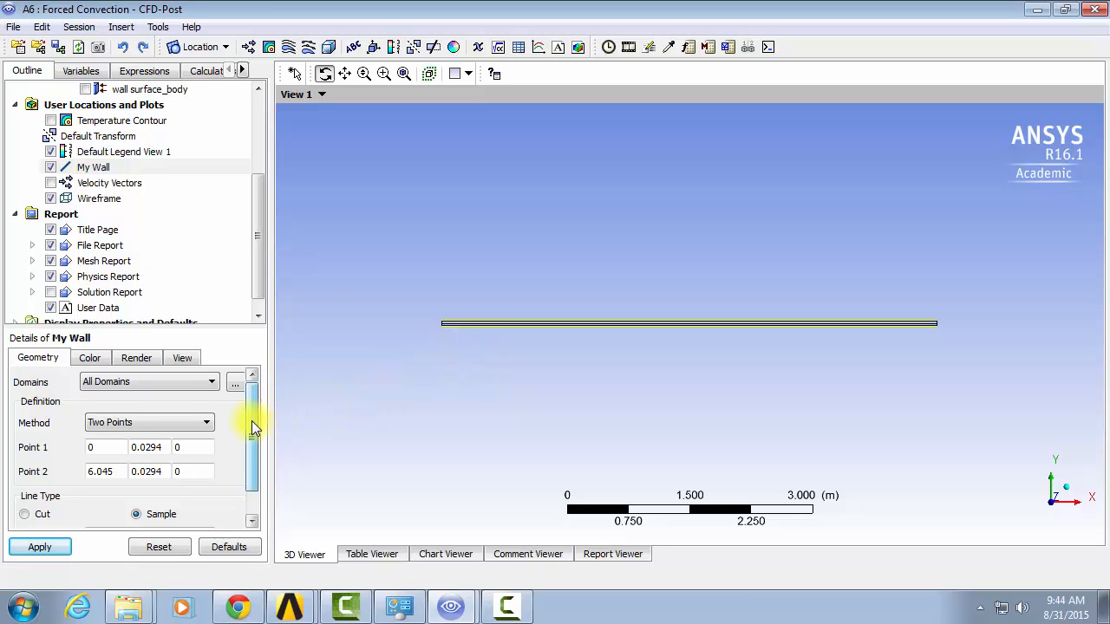
# Step: Set the line's Samples count to 50 and apply it
pyautogui.scroll(-3)
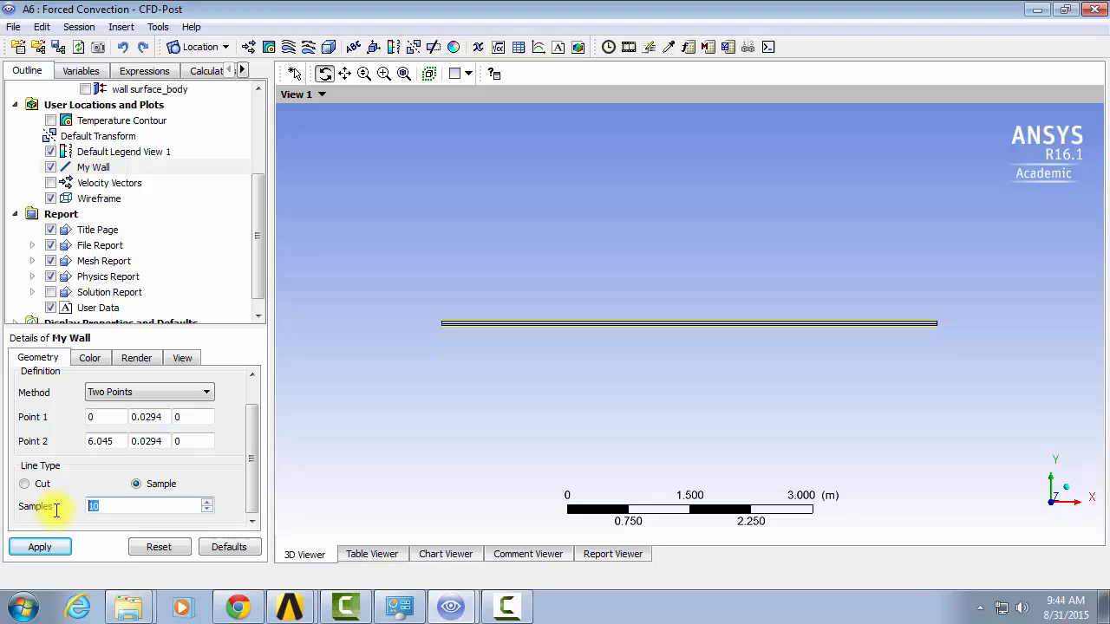
pyautogui.write('50')
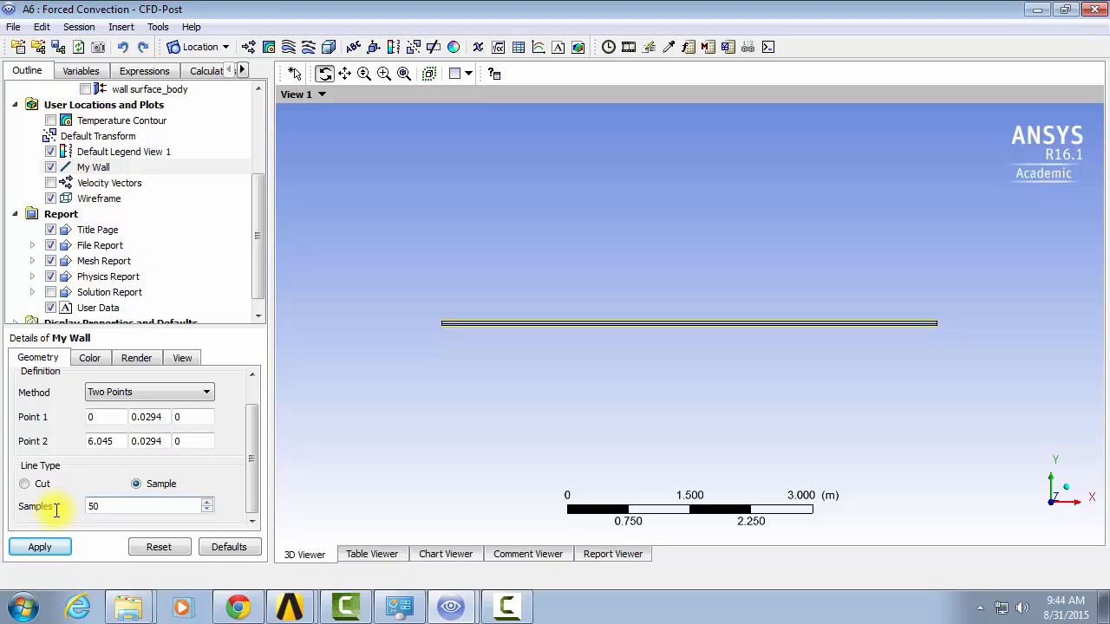
pyautogui.click(39, 547)
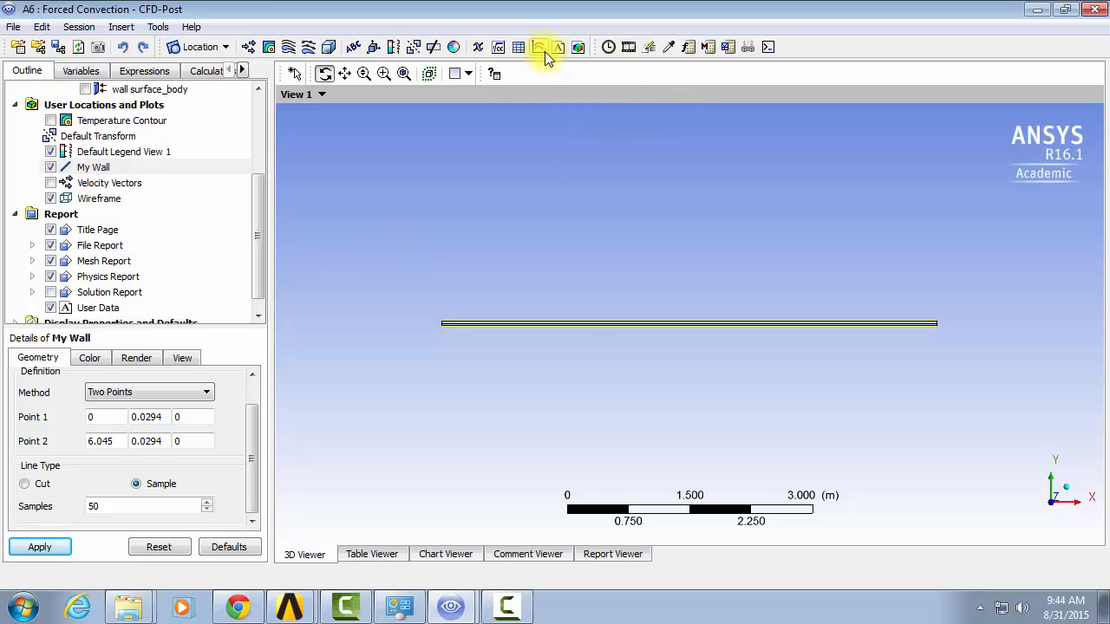
# Step: Insert a new chart named 'Wall Temperature', showing its empty XY plot
pyautogui.click(537, 47)
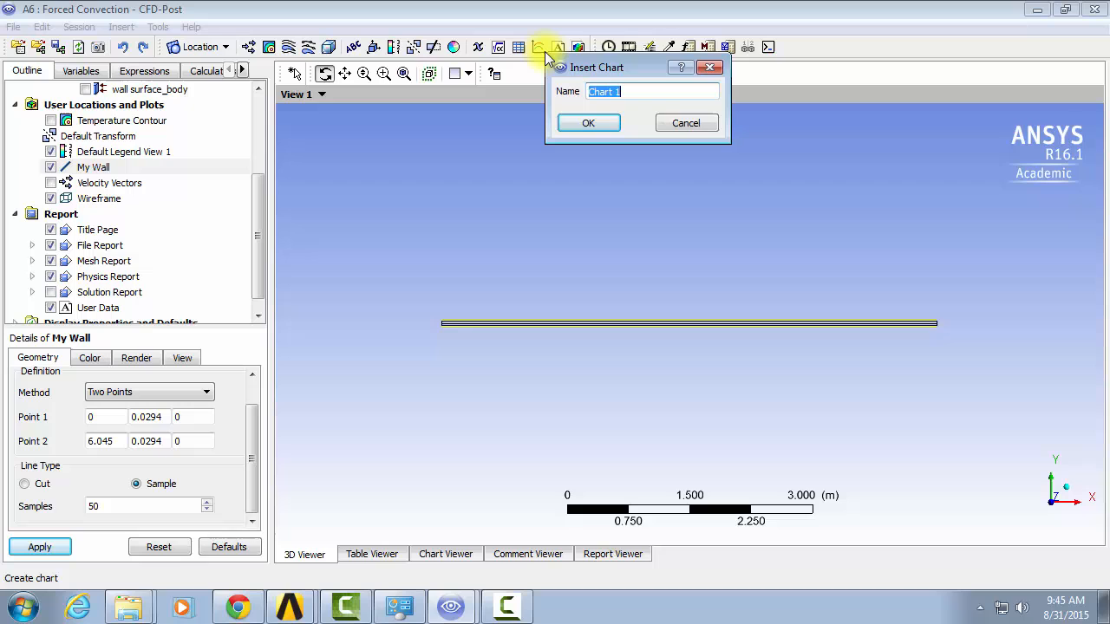
pyautogui.write('Wall')
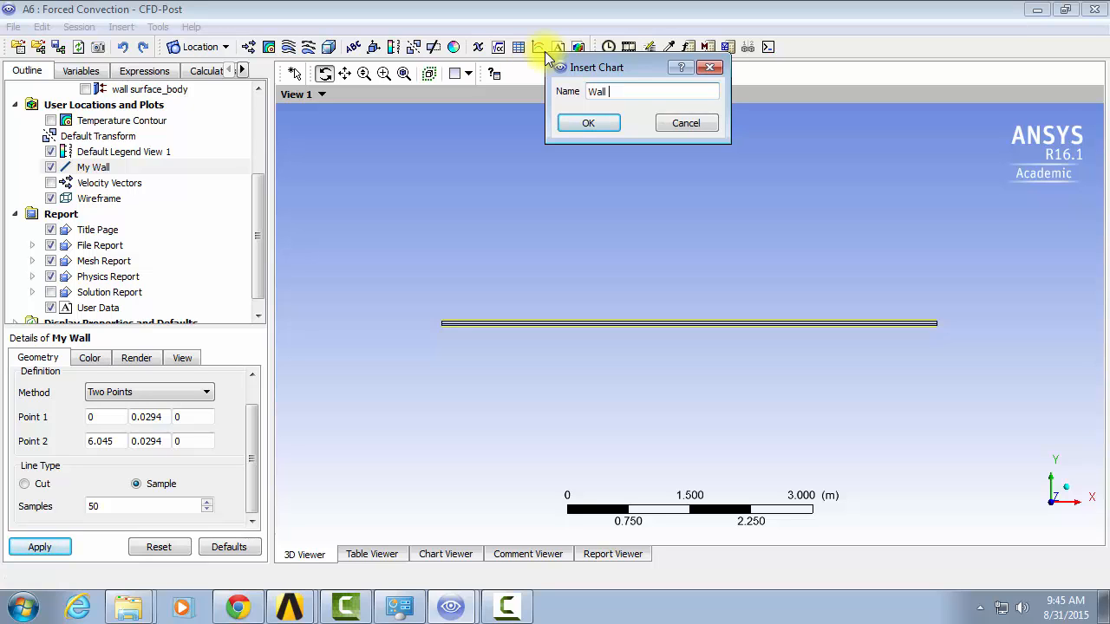
pyautogui.click(588, 122)
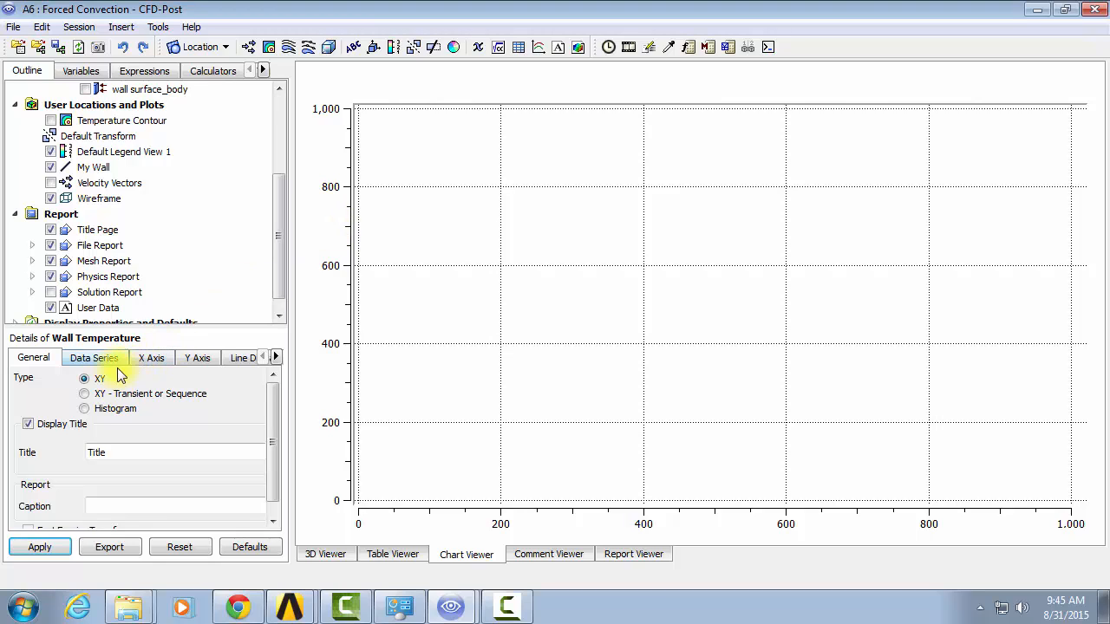
# Step: In Data Series, rename the series 'FLUENT' and set its Location to My Wall
pyautogui.click(93, 358)
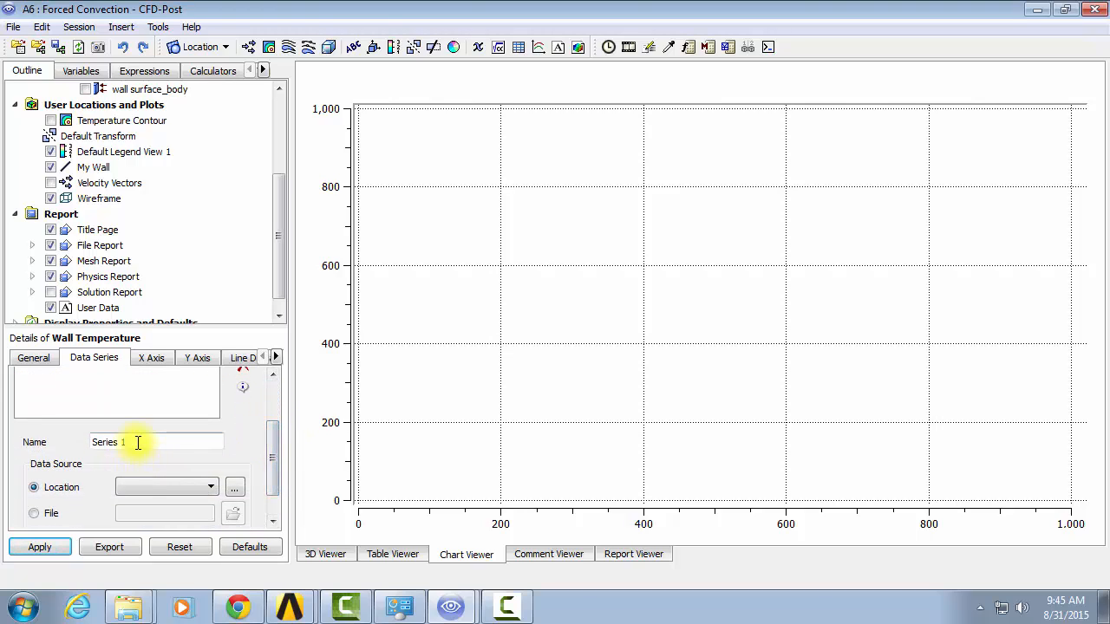
pyautogui.write('FLUENT')
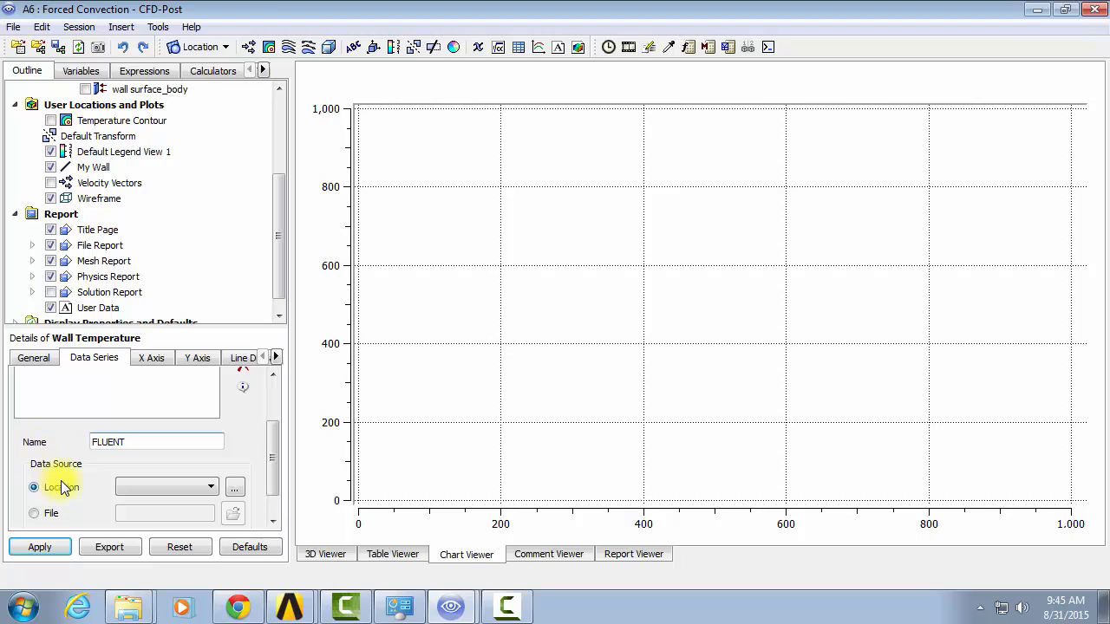
pyautogui.click(211, 486)
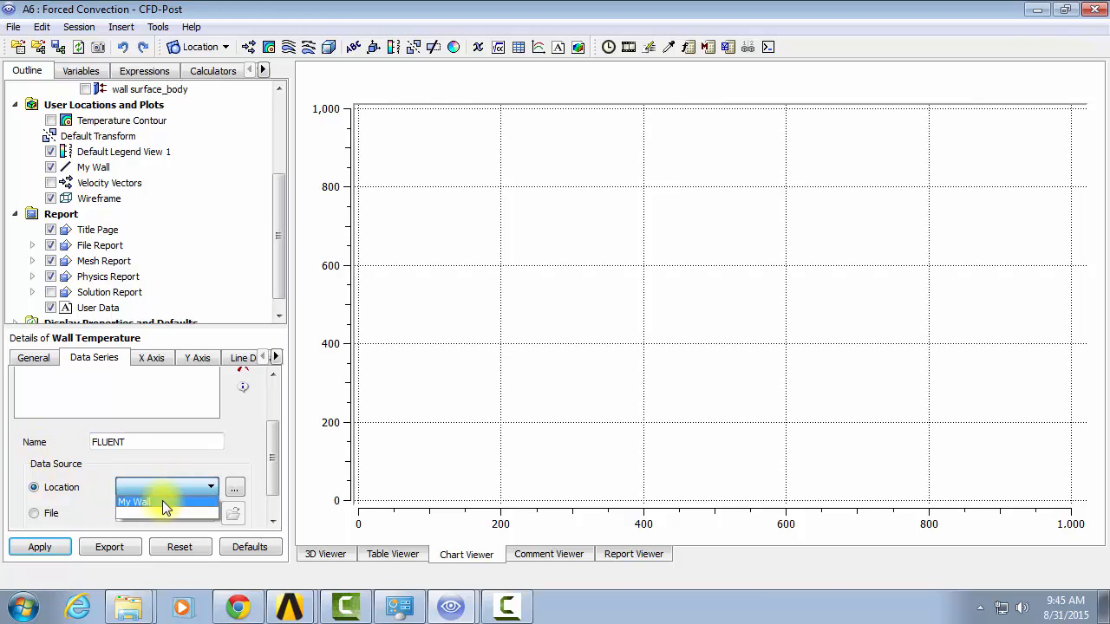
pyautogui.click(135, 501)
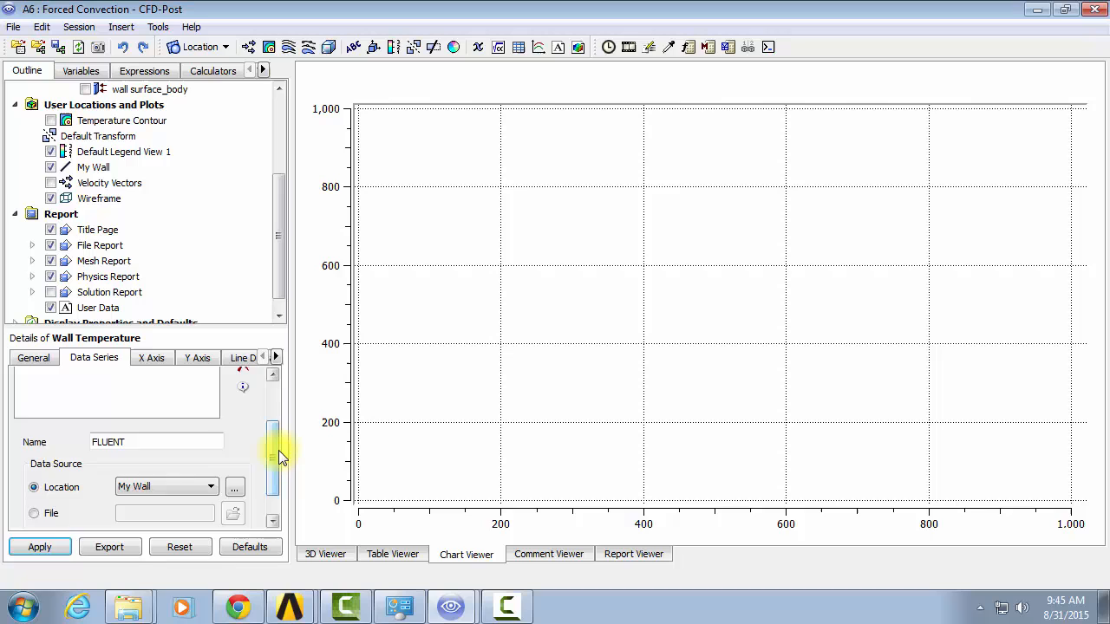
pyautogui.click(153, 357)
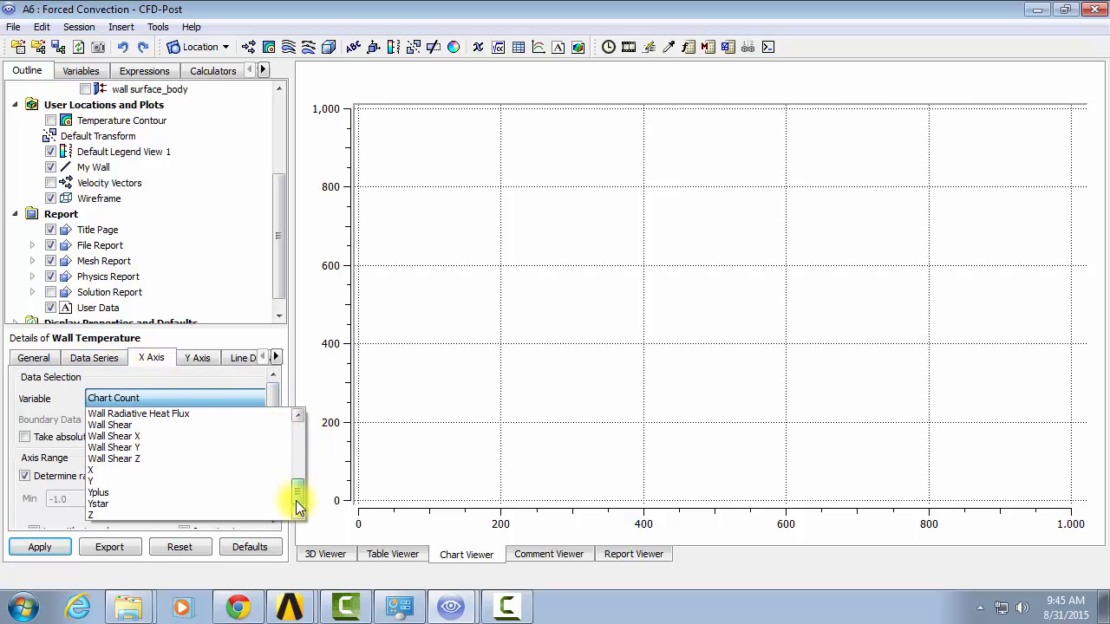
# Step: Set the X axis variable to X and the Y axis variable to Temperature, then apply to draw the curve
pyautogui.click(90, 468)
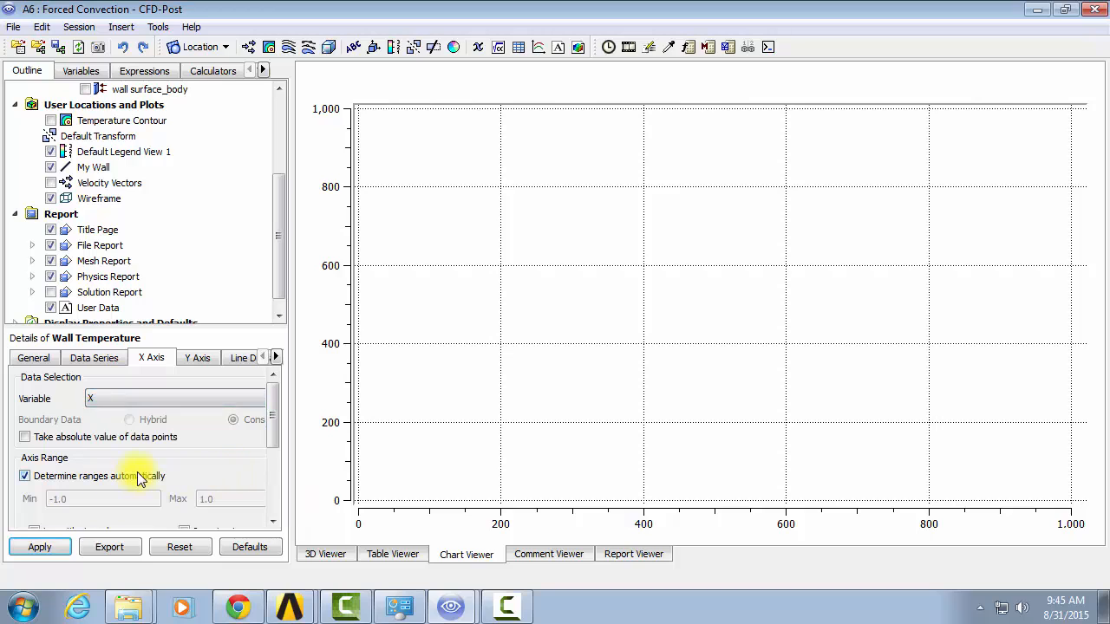
pyautogui.click(198, 357)
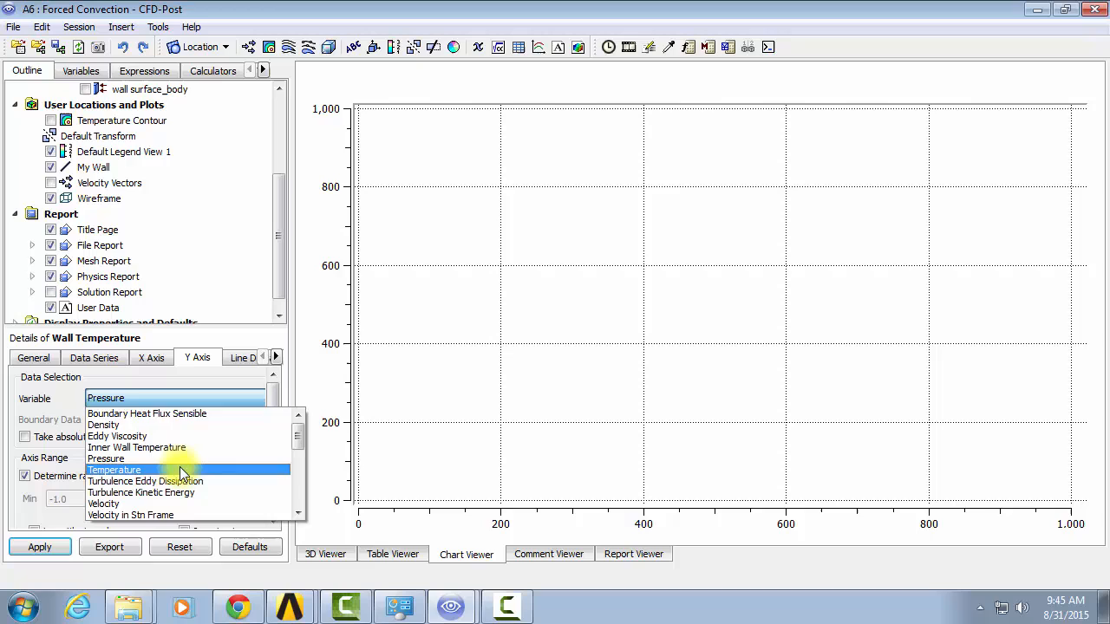
pyautogui.click(115, 468)
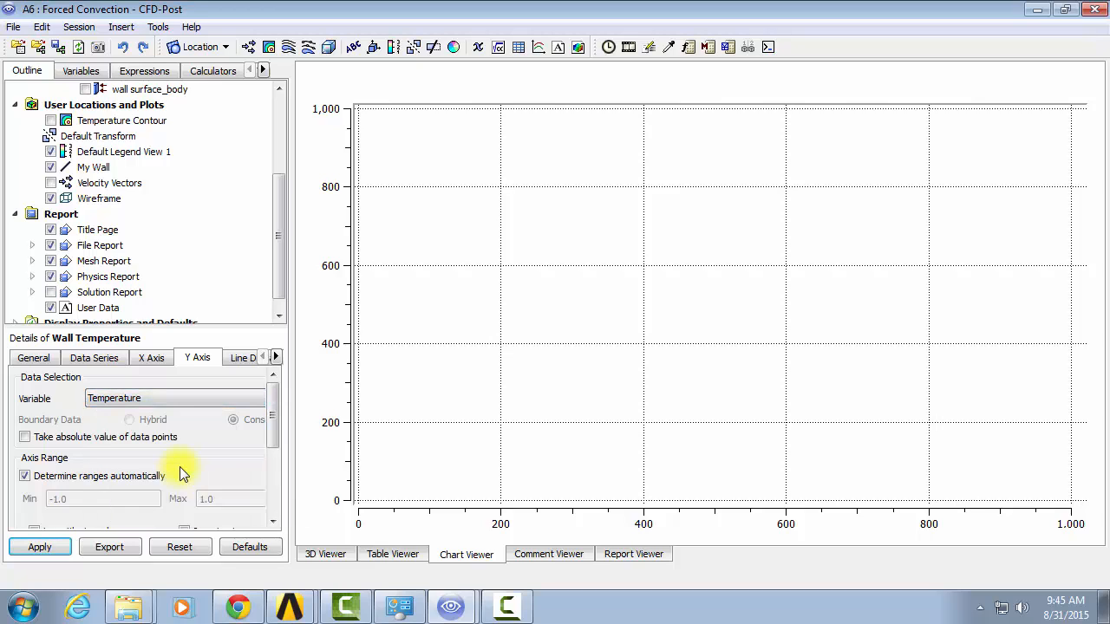
pyautogui.click(38, 546)
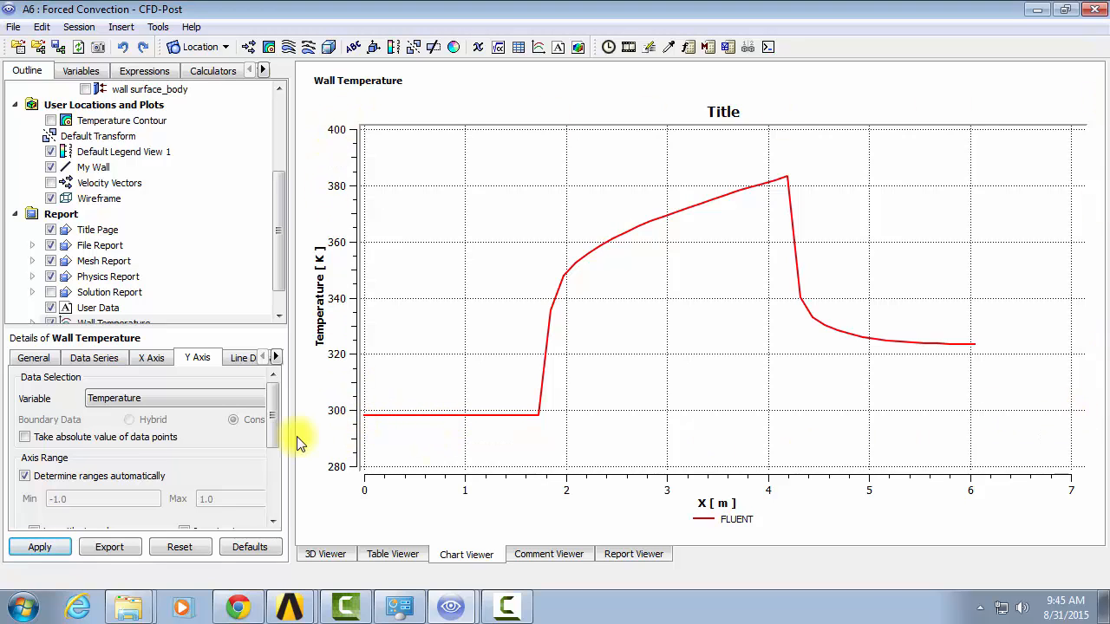
pyautogui.moveTo(364, 346)
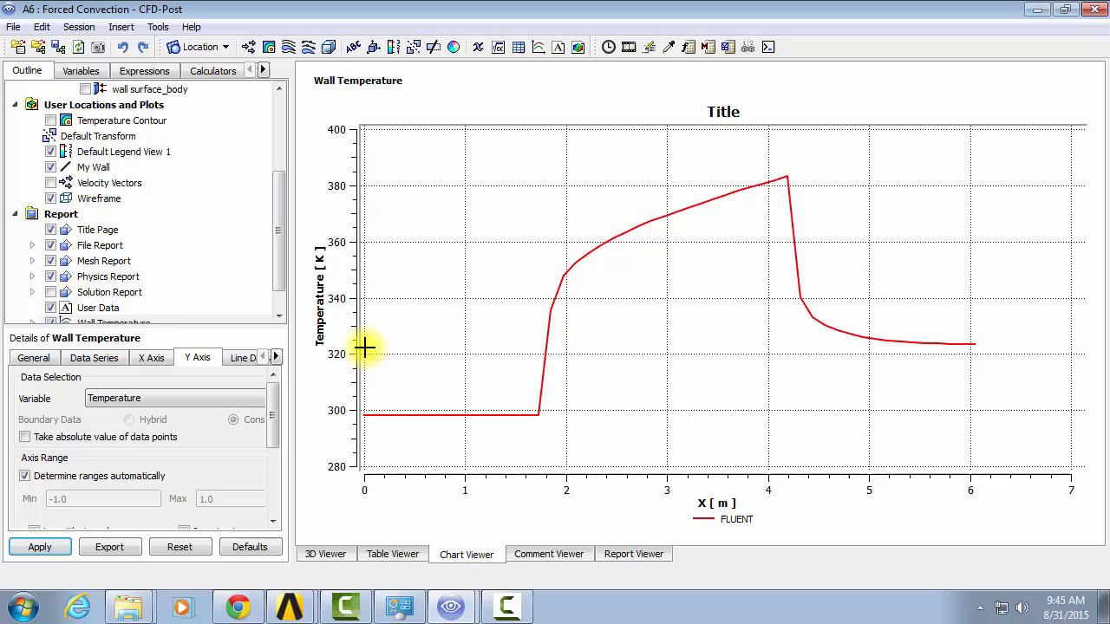